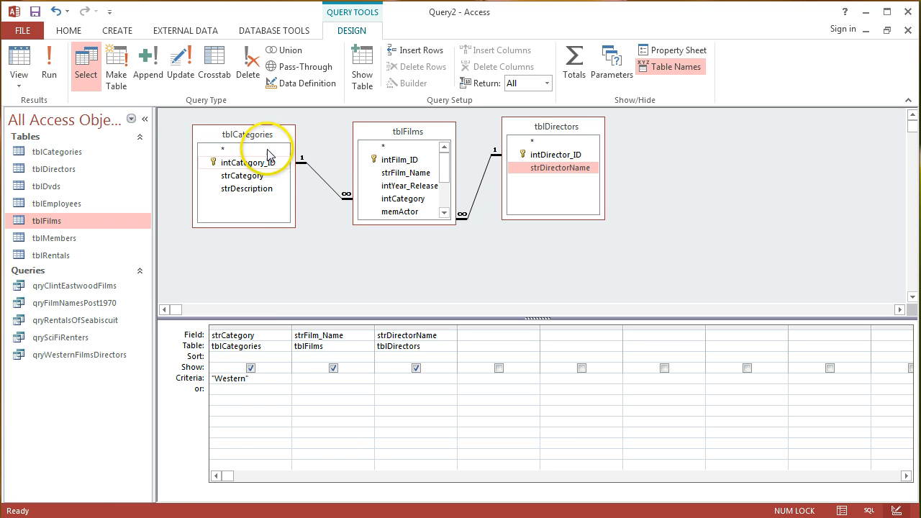
pyautogui.moveTo(586, 143)
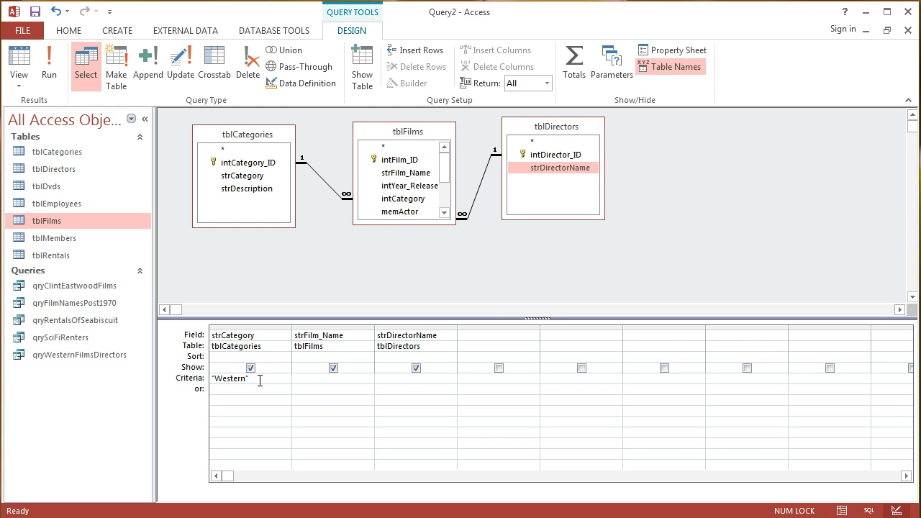
# Step: Run the query to list the ten Western films, such as Shane and Unforgiven, with directors
pyautogui.click(48, 63)
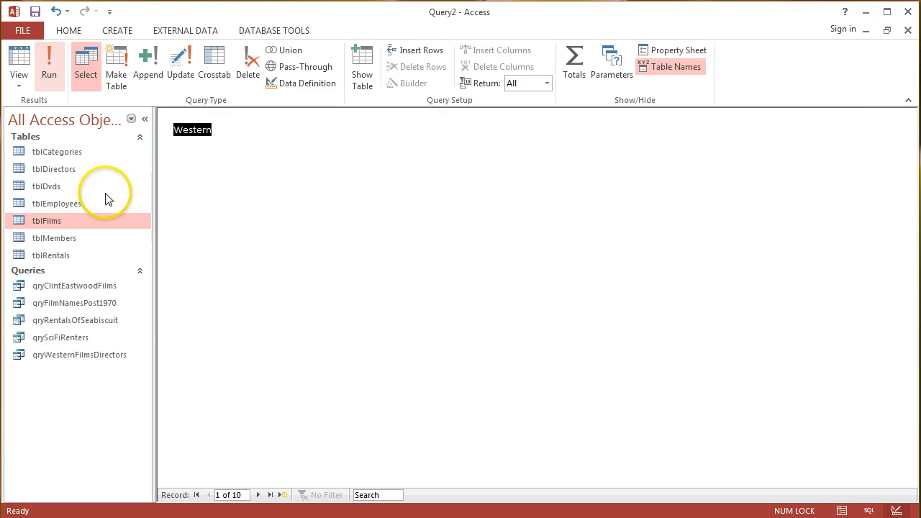
pyautogui.click(49, 65)
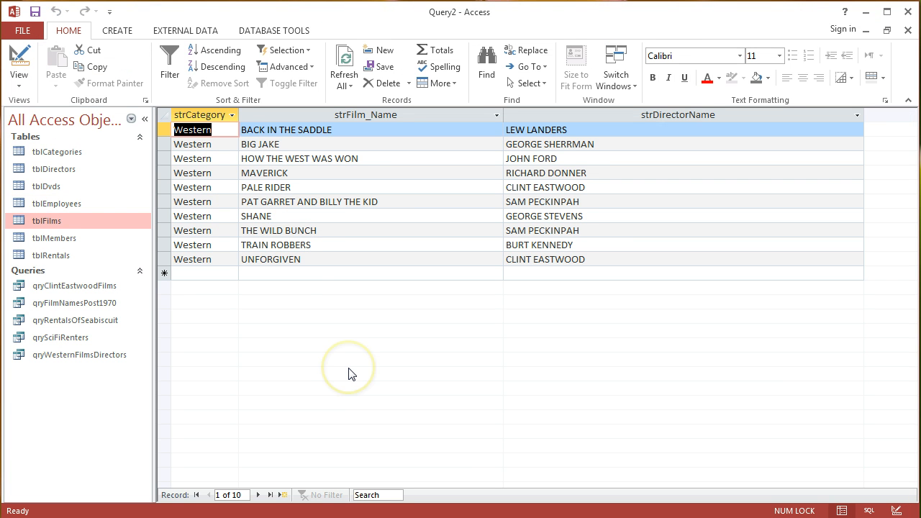
pyautogui.moveTo(352, 374)
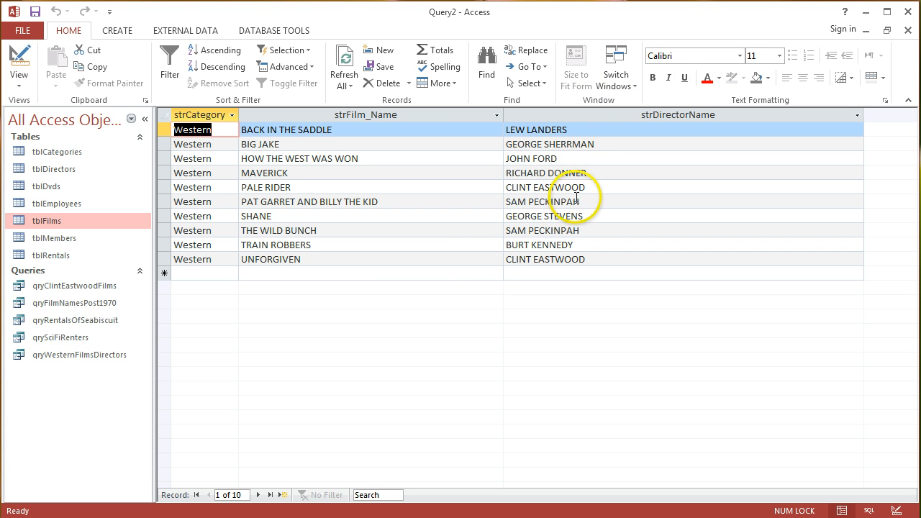
pyautogui.moveTo(154, 230)
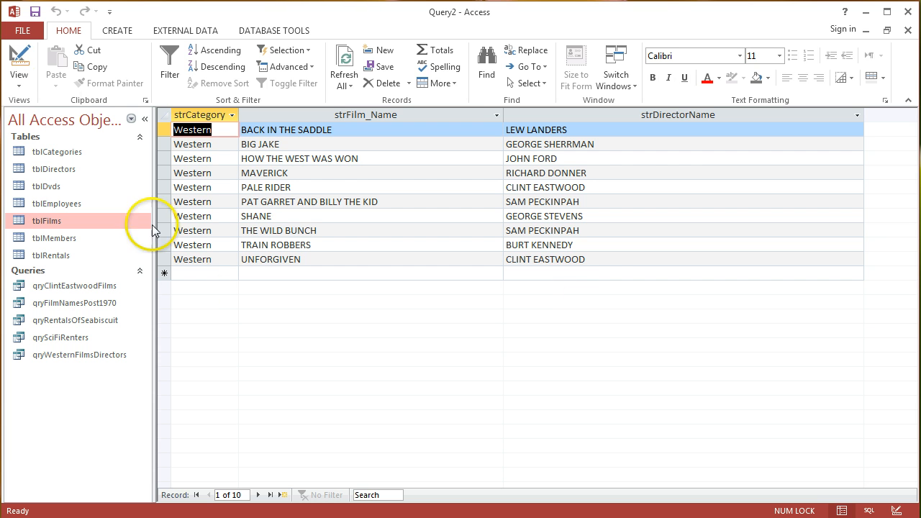
# Step: Enter "Sam Peckinpah" as the strDirectorName criterion in Design view to get his two Westerns
pyautogui.click(20, 64)
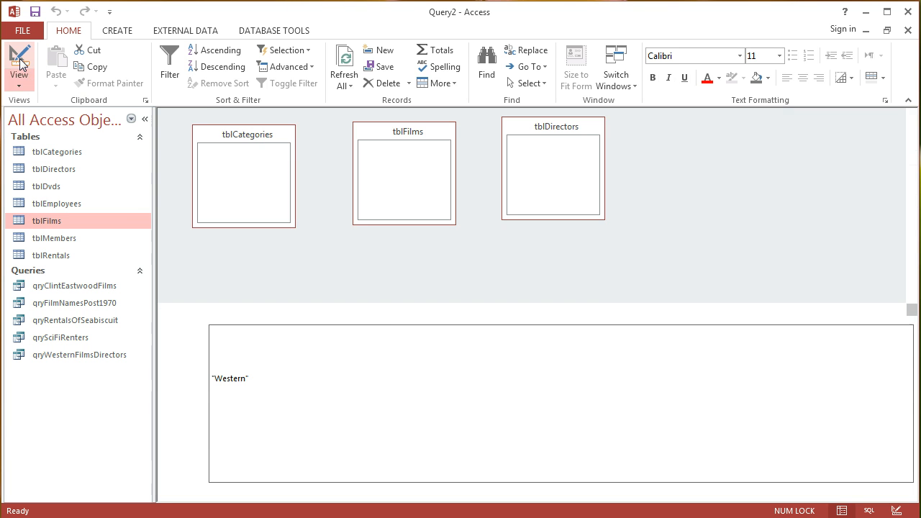
pyautogui.click(19, 65)
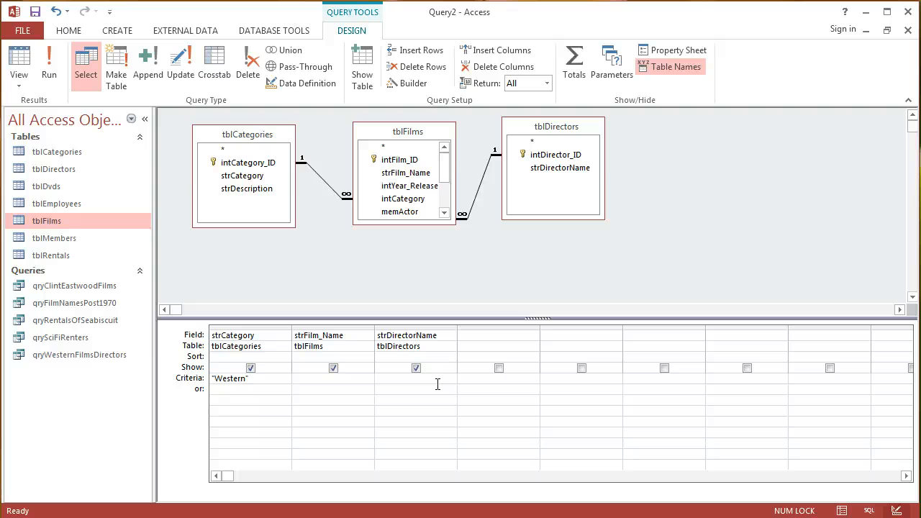
pyautogui.write('Sam')
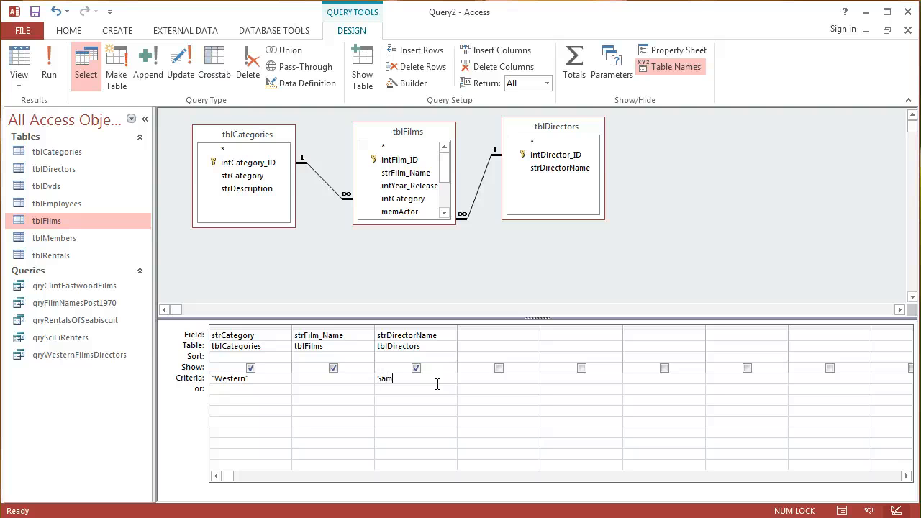
pyautogui.write('Pekin')
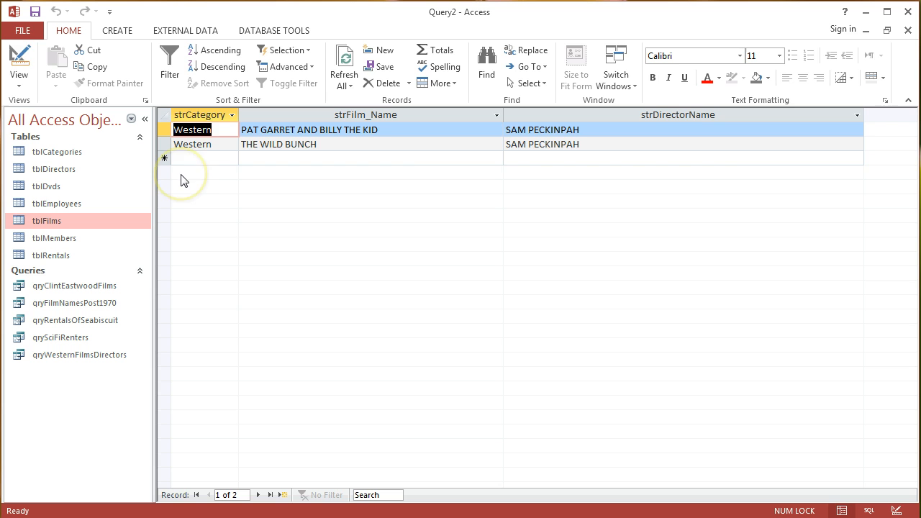
pyautogui.click(19, 65)
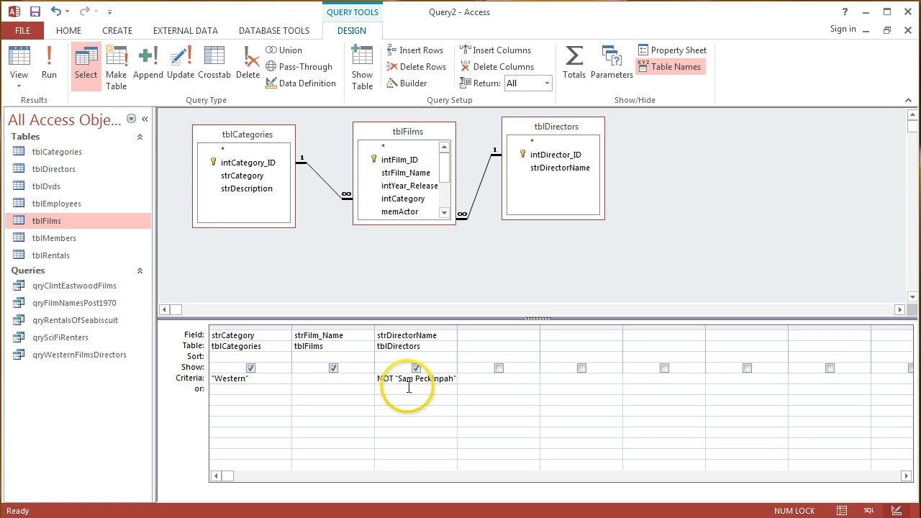
pyautogui.moveTo(49, 61)
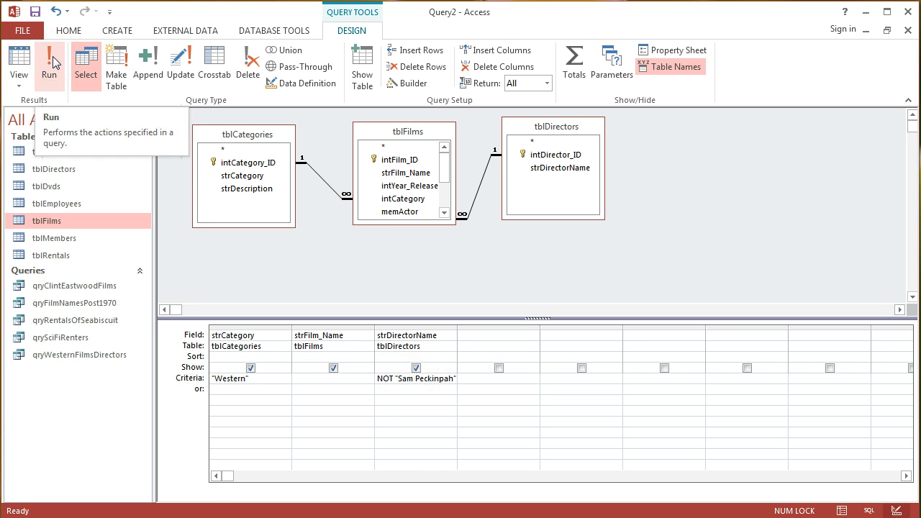
# Step: Run the query with criterion NOT "Sam Peckinpah" to list eight Westerns by other directors
pyautogui.click(49, 64)
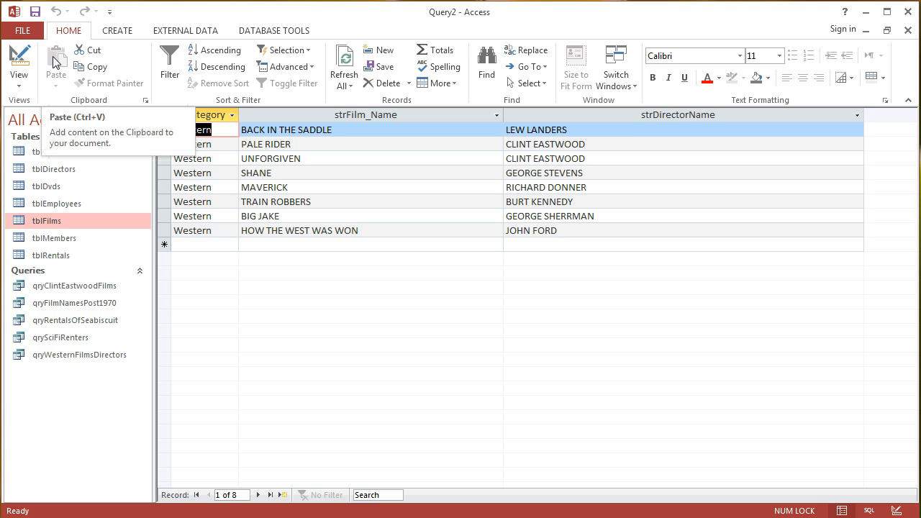